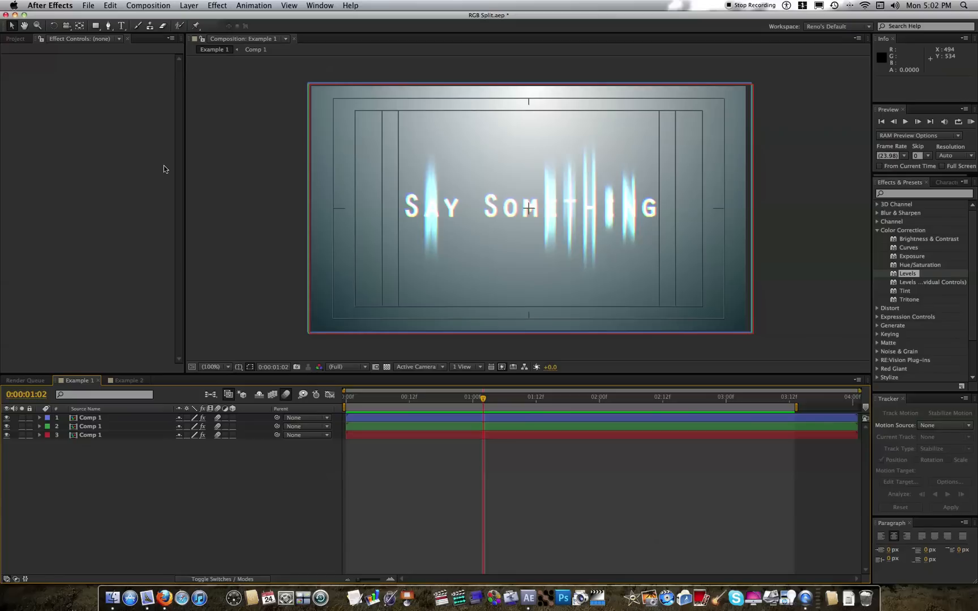
# View the finished Example 2 glitch composition before starting a new 640×480 comp.
pyautogui.click(126, 380)
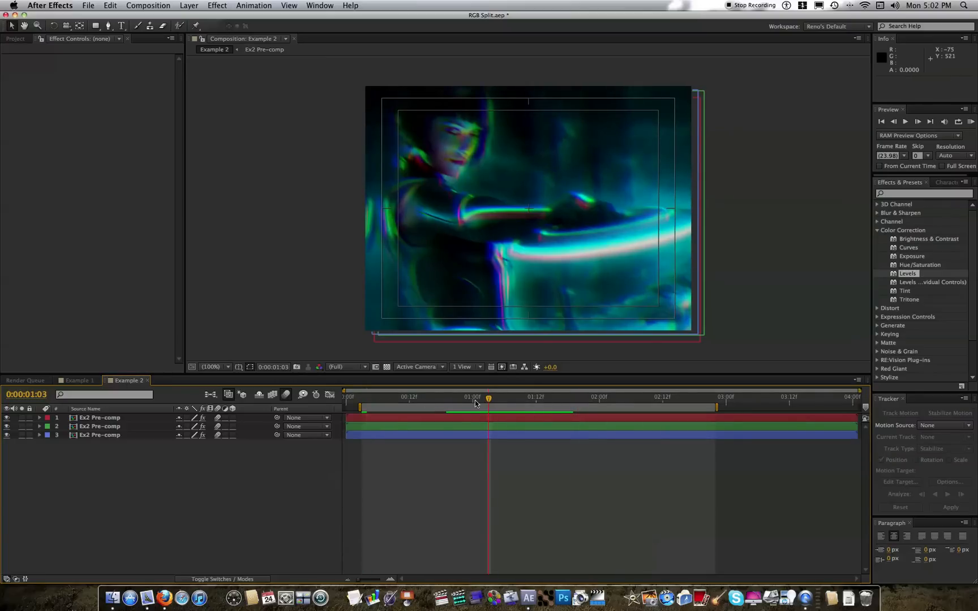
pyautogui.moveTo(476, 404)
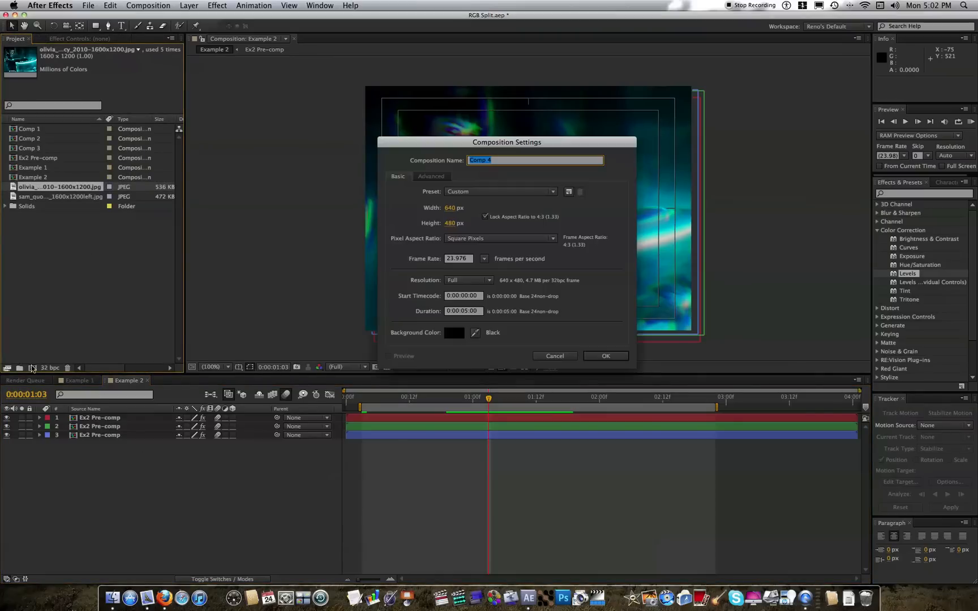
# Confirm Comp 4 at 640×480 and fit the Tron JPEG to the comp width, layer selected.
pyautogui.click(605, 356)
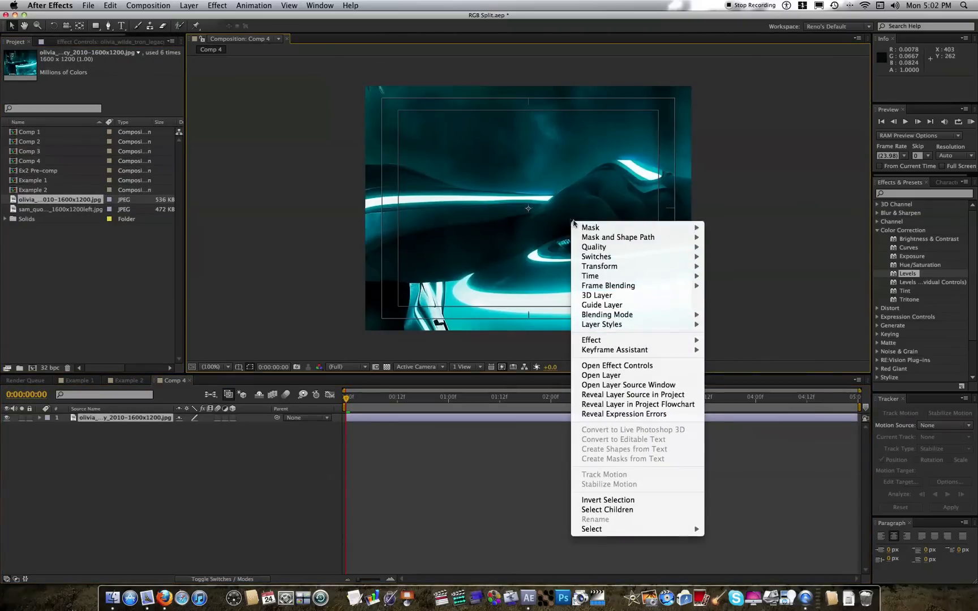
pyautogui.moveTo(600, 266)
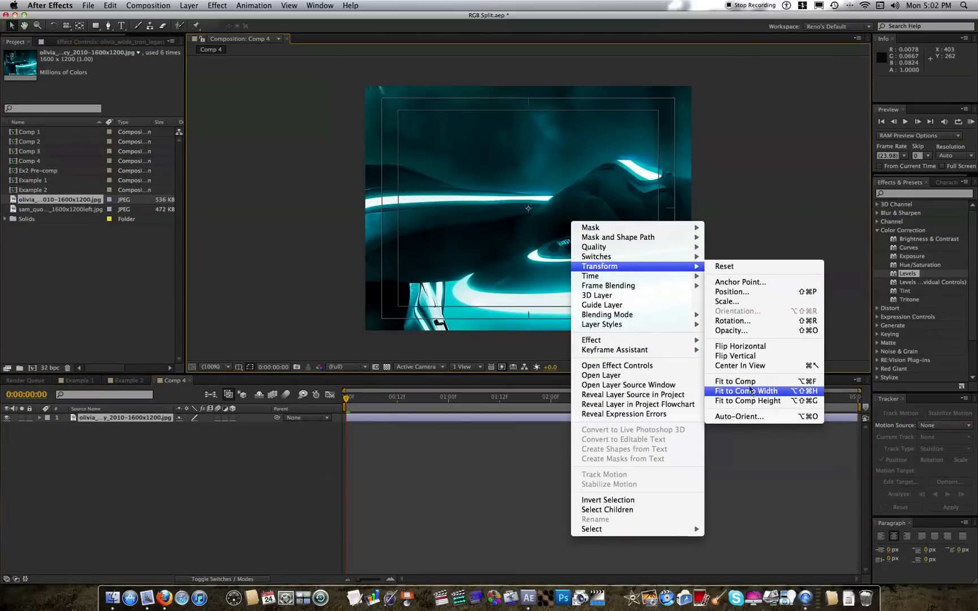
pyautogui.click(745, 391)
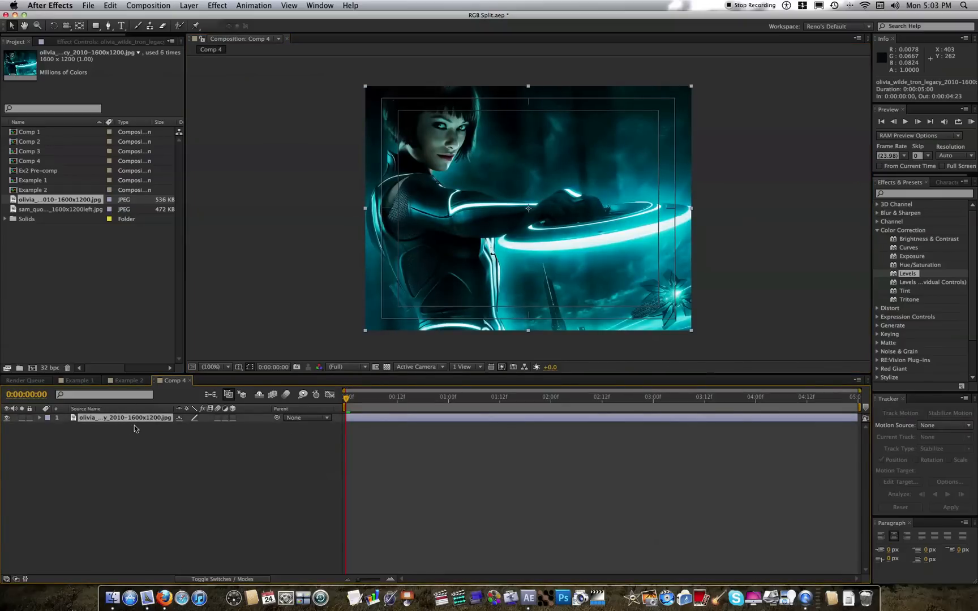
pyautogui.click(38, 418)
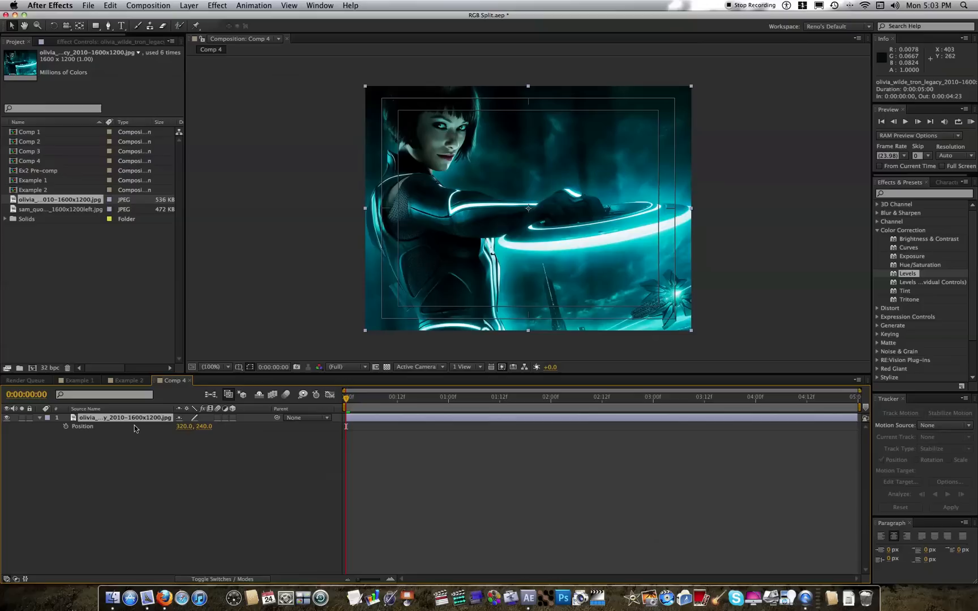
pyautogui.moveTo(140, 430)
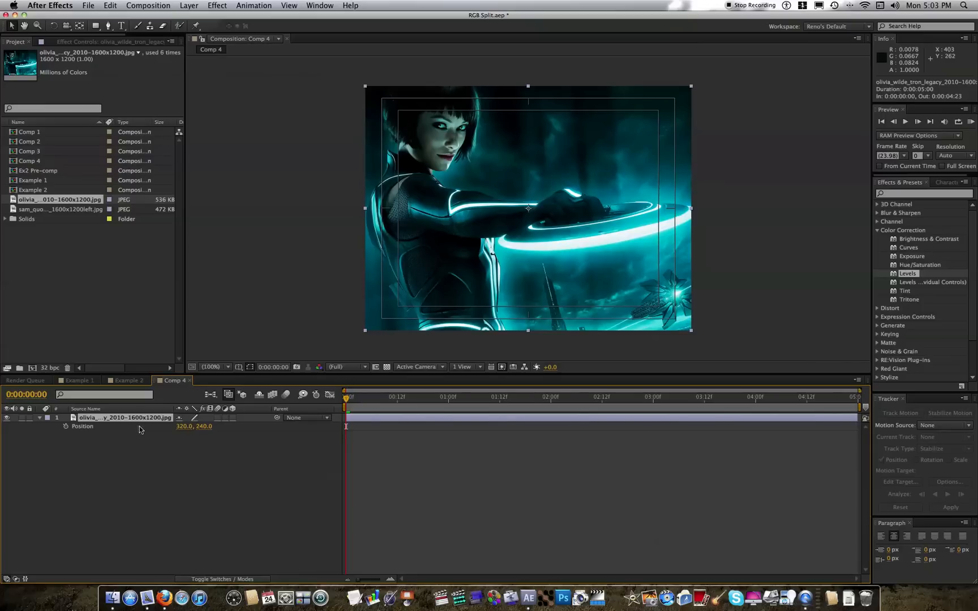
pyautogui.click(100, 43)
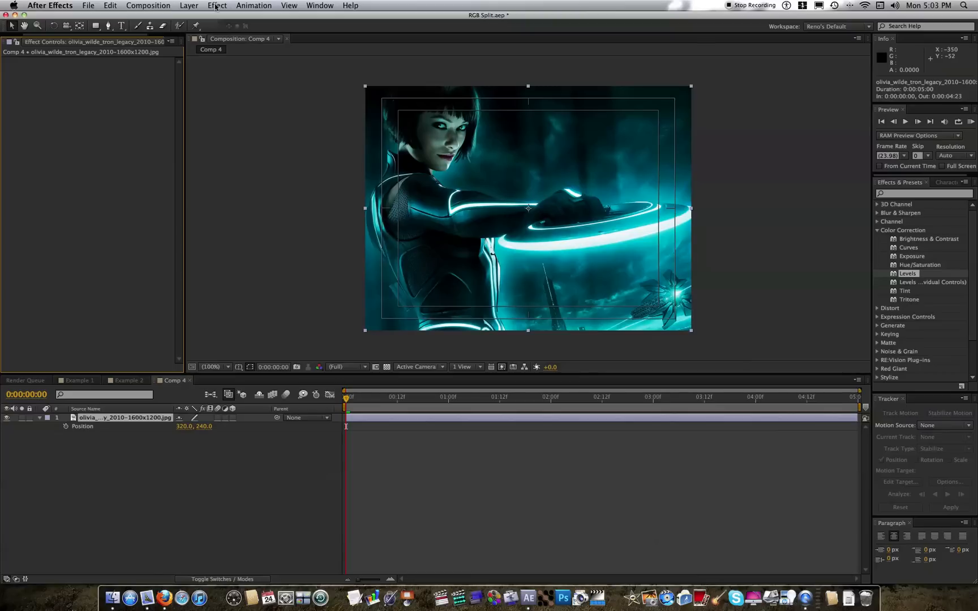
# Apply Expression Controls > Slider Control to the photo and start a Position expression.
pyautogui.click(217, 6)
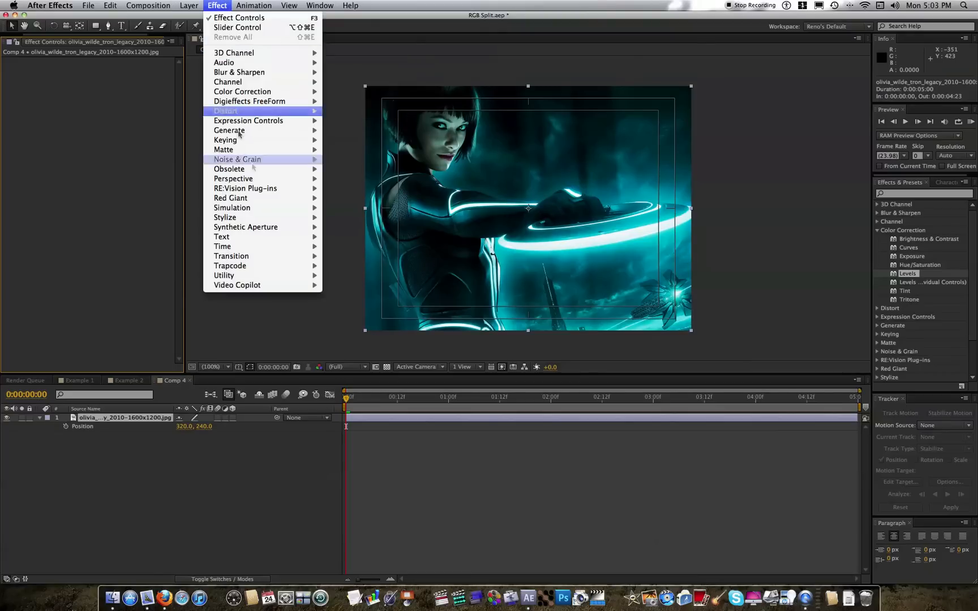
pyautogui.moveTo(249, 121)
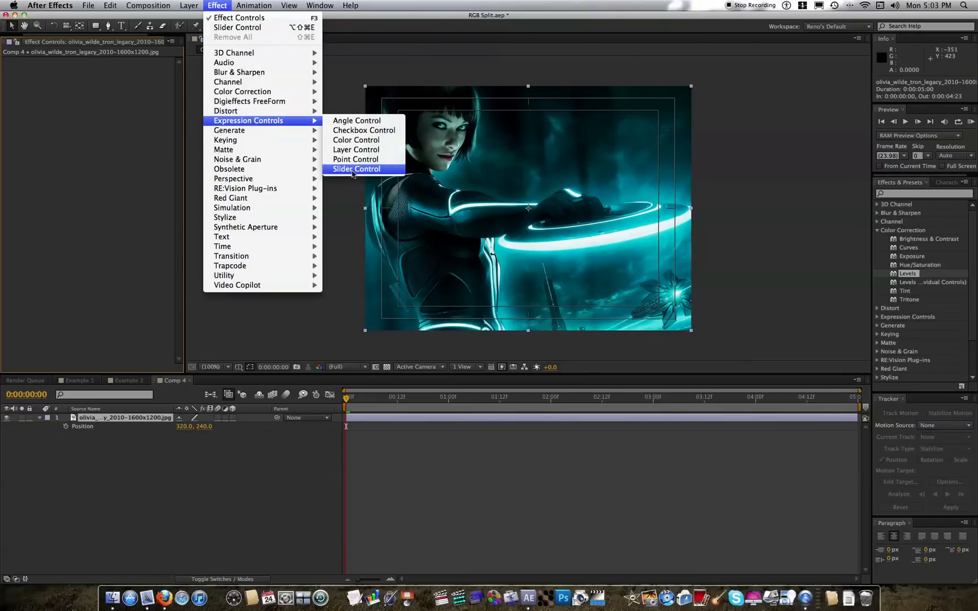
pyautogui.click(357, 169)
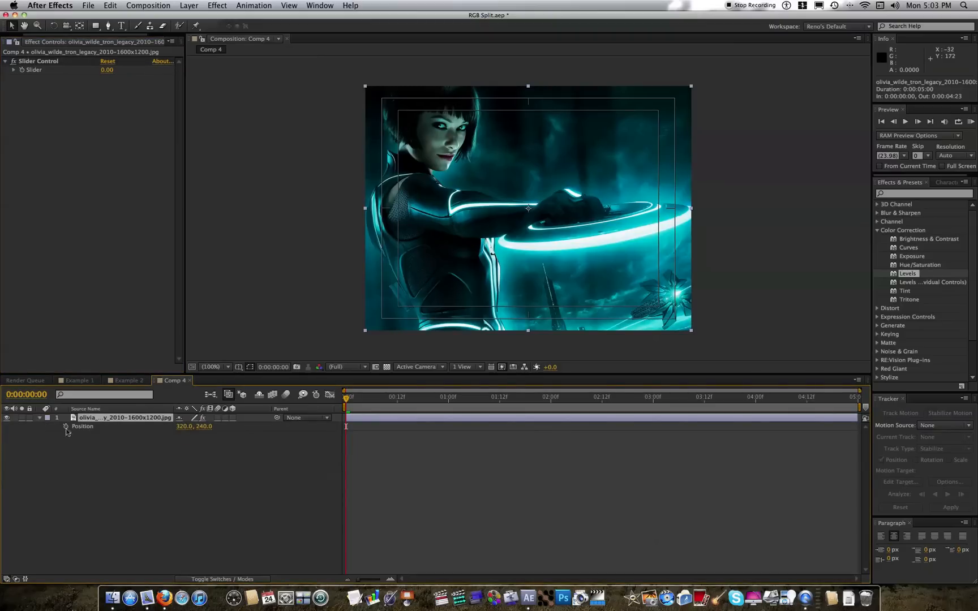
pyautogui.click(66, 427)
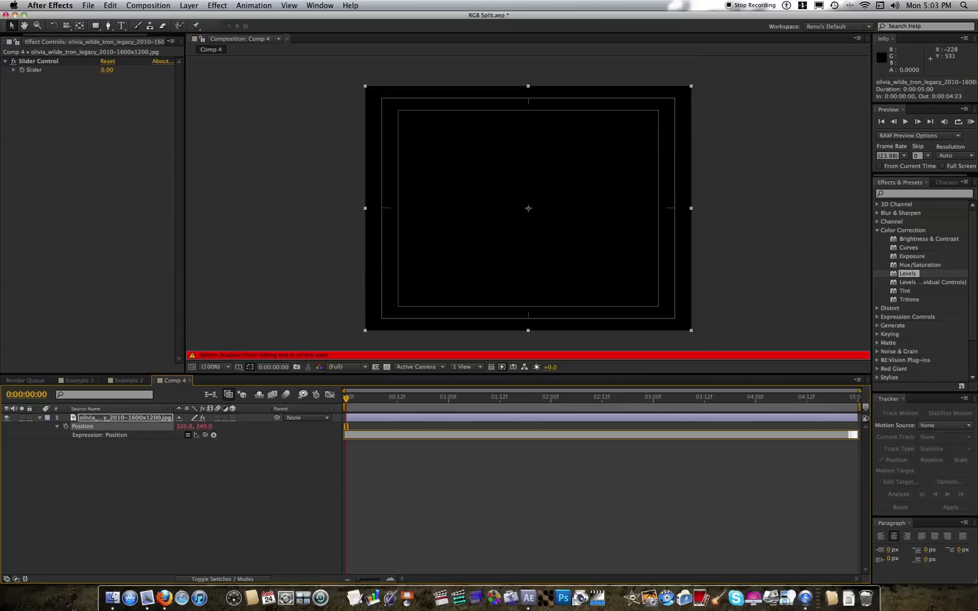
# Enter wiggle(5,effect("Slider Control")("Slider")) as the Position expression.
pyautogui.write('wiggle')
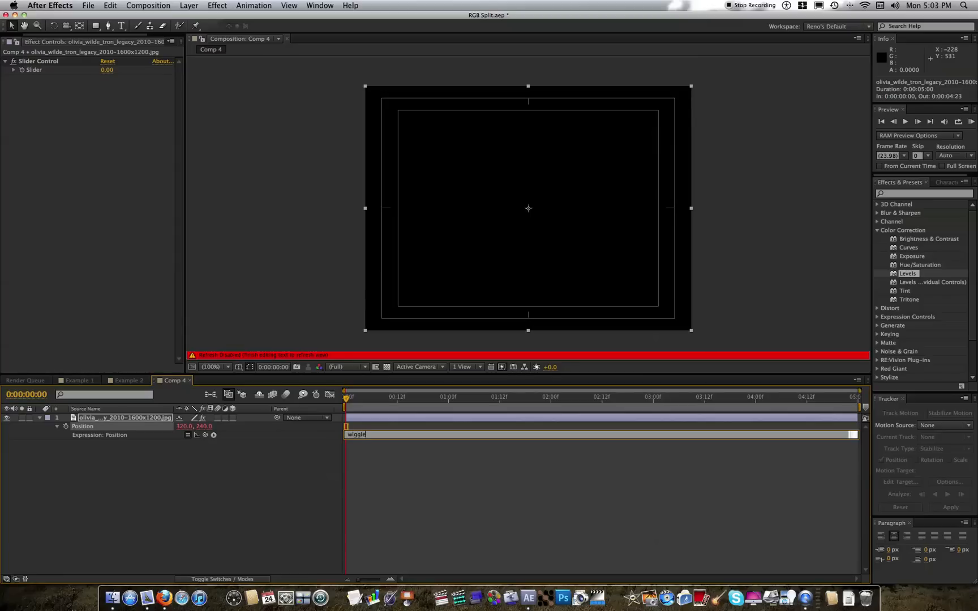
pyautogui.write('(')
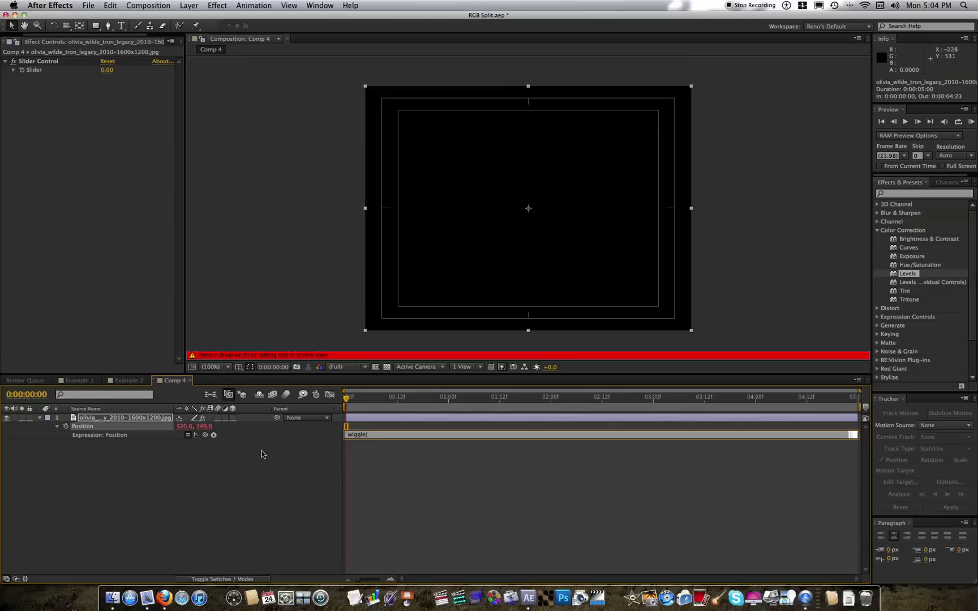
pyautogui.write('5,')
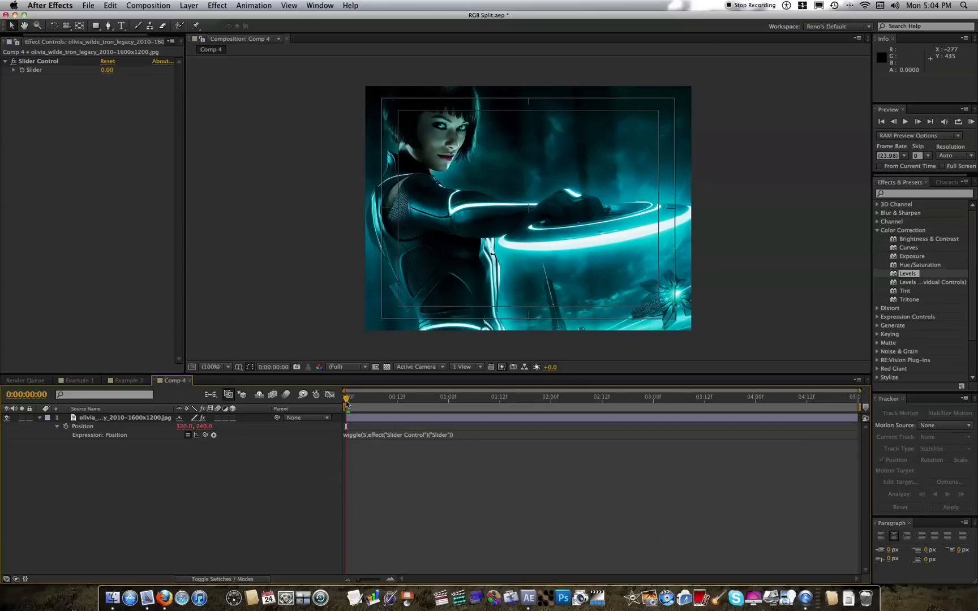
pyautogui.click(384, 397)
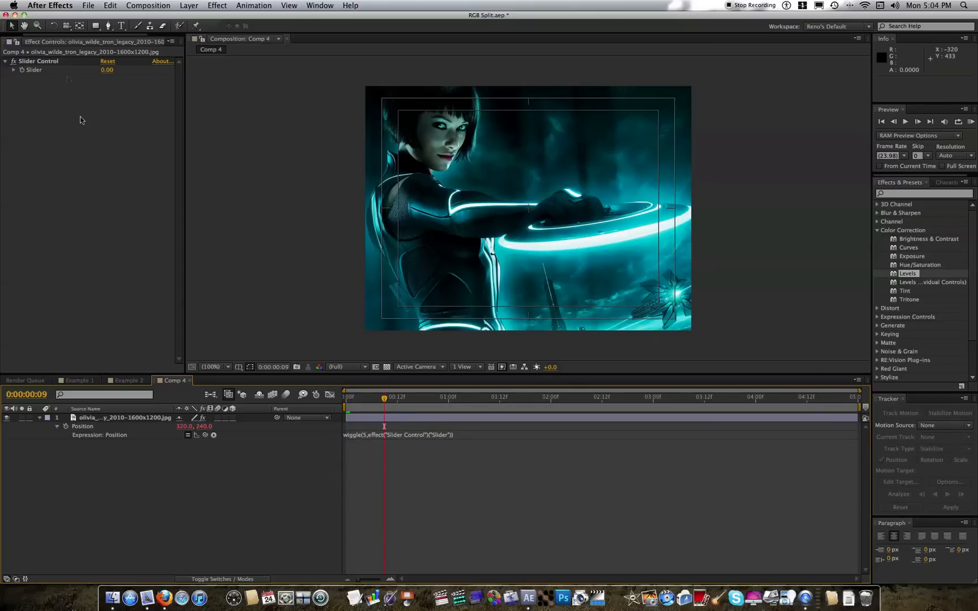
pyautogui.click(106, 70)
pyautogui.write('103')
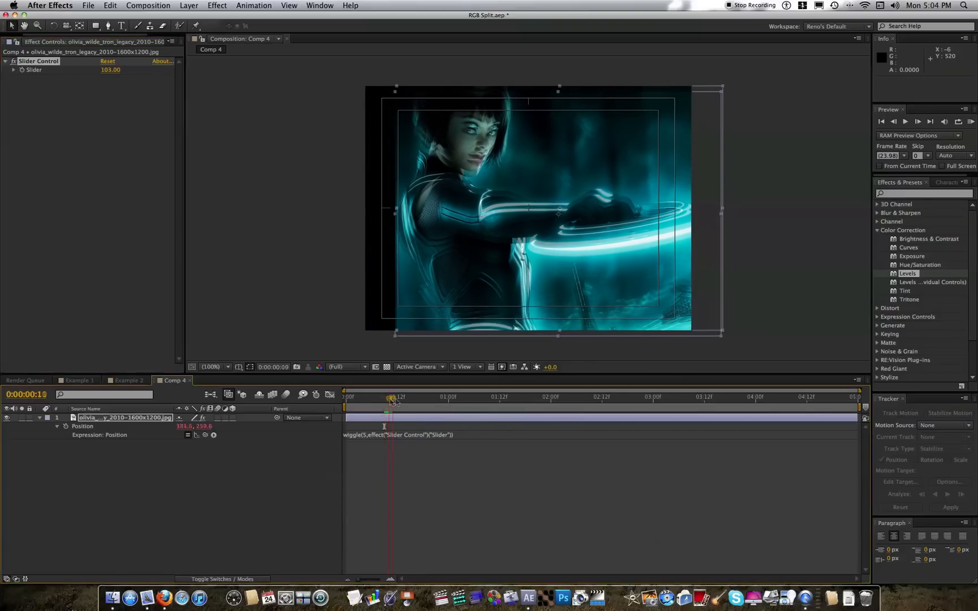
pyautogui.click(598, 402)
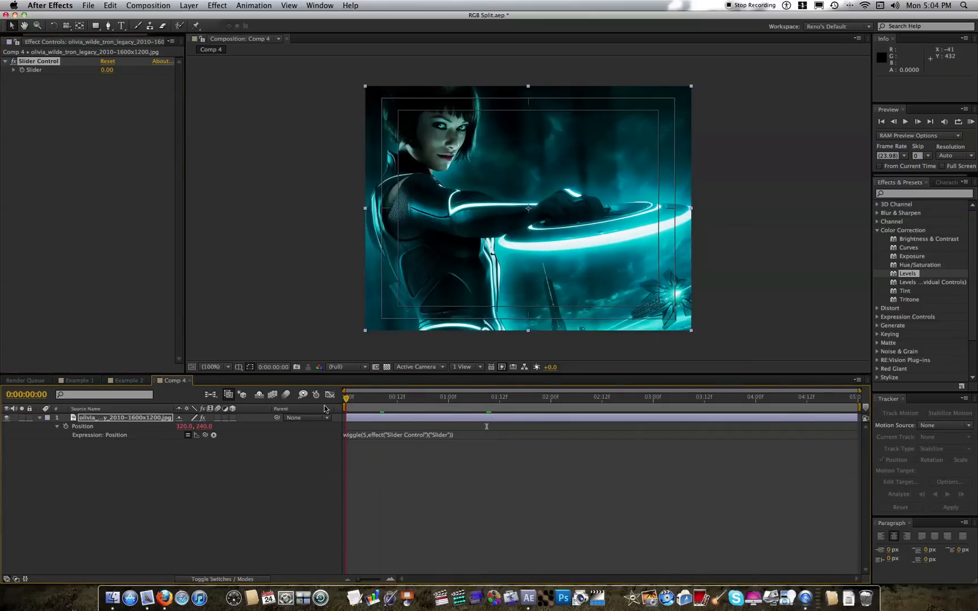
# Keyframe the Slider 0 then 50 at 1:00 and back to 0 at 1:20.
pyautogui.click(448, 399)
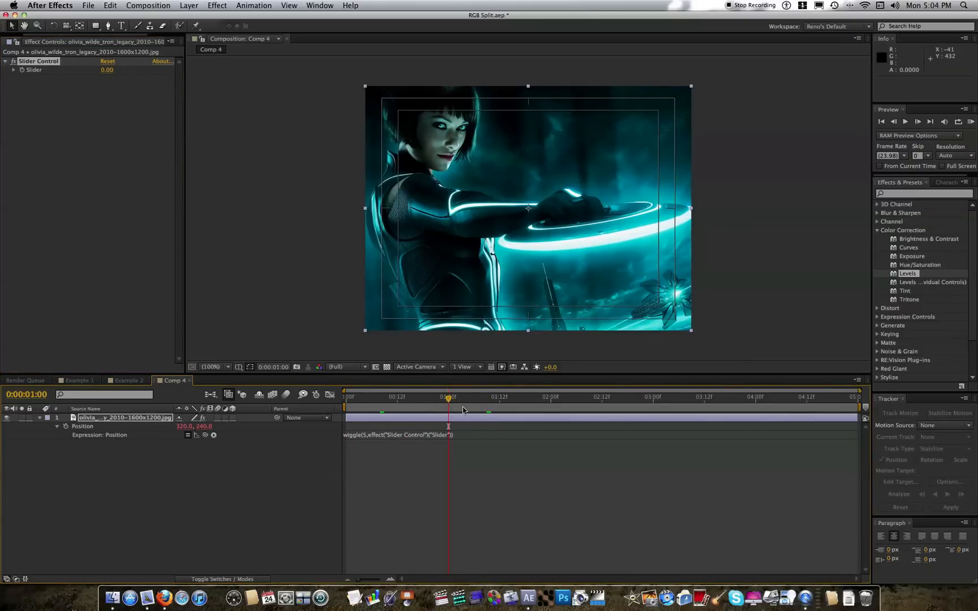
pyautogui.moveTo(29, 99)
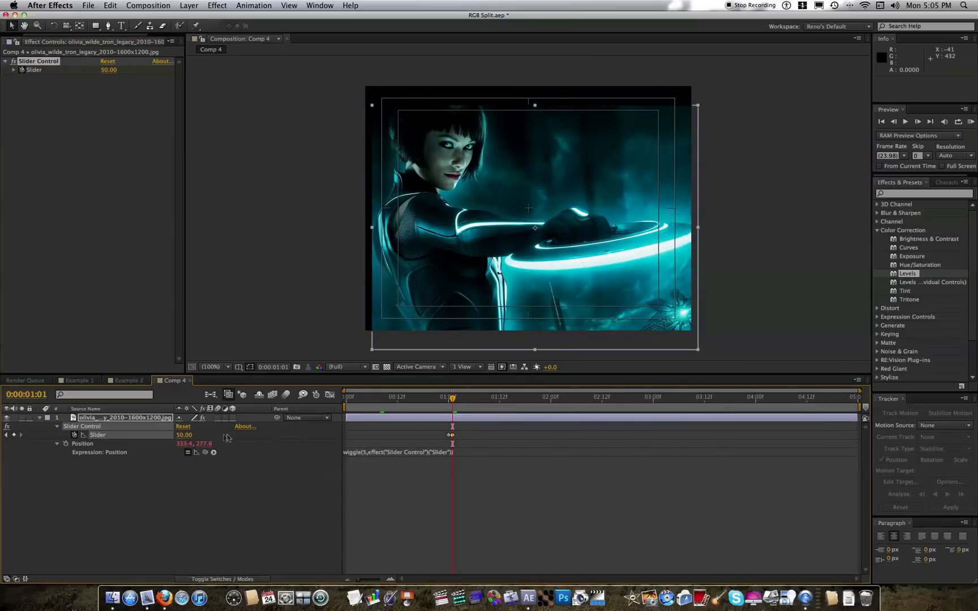
pyautogui.moveTo(452, 398)
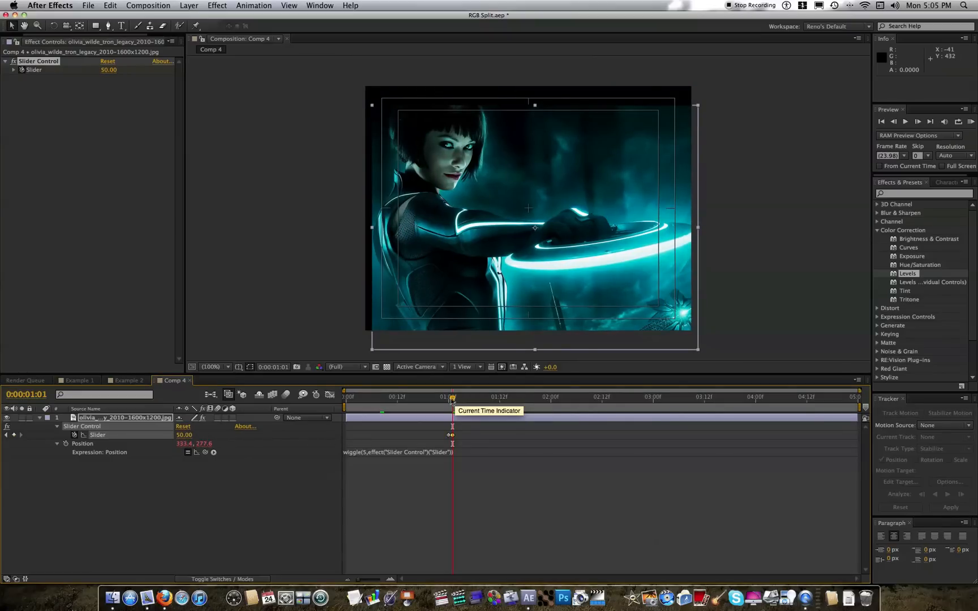
pyautogui.moveTo(451, 397); pyautogui.dragTo(533, 397)
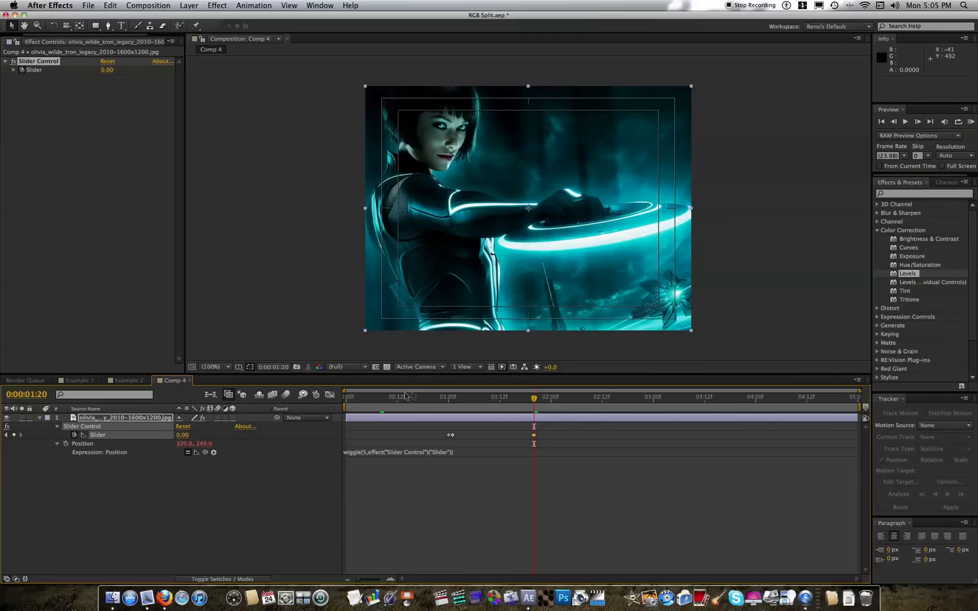
pyautogui.click(397, 397)
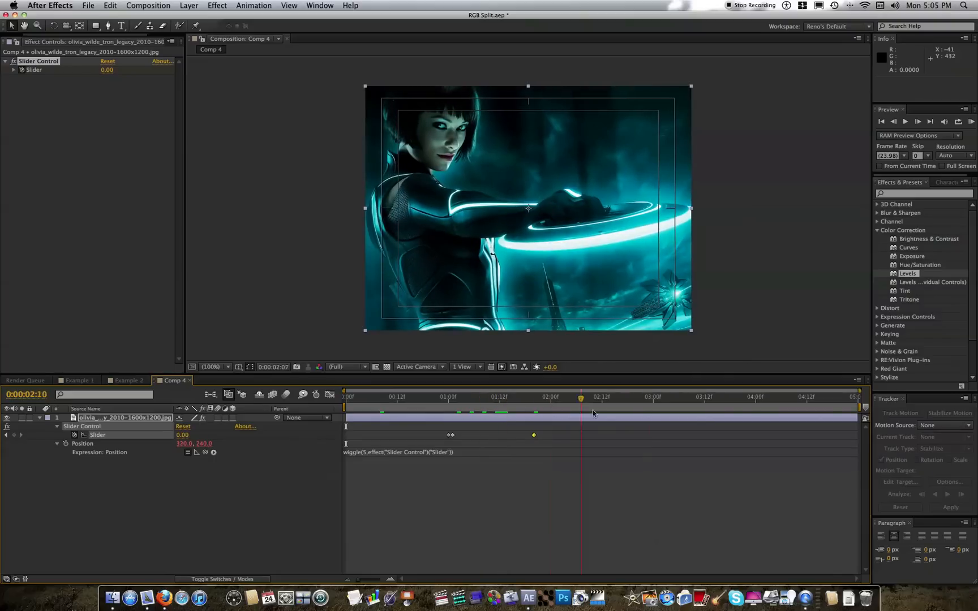
pyautogui.click(487, 397)
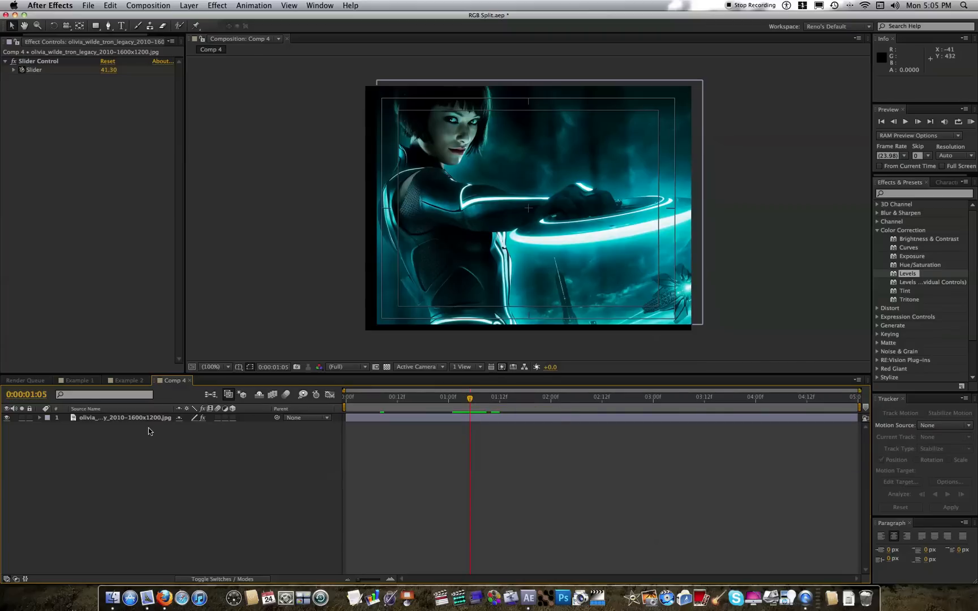
pyautogui.moveTo(142, 427)
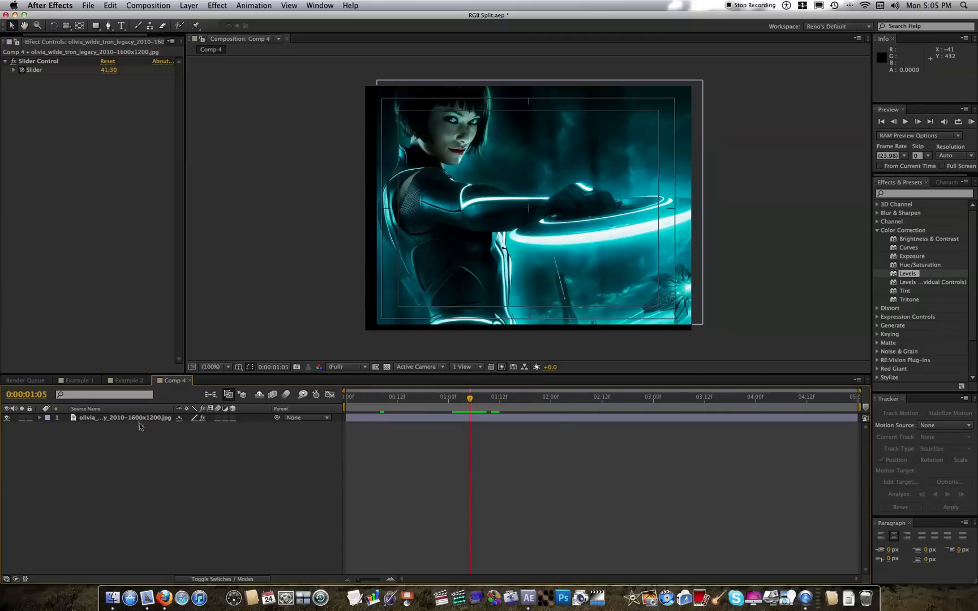
# Apply Effect > Channel > Shift Channels to the Tron photo layer.
pyautogui.click(119, 418)
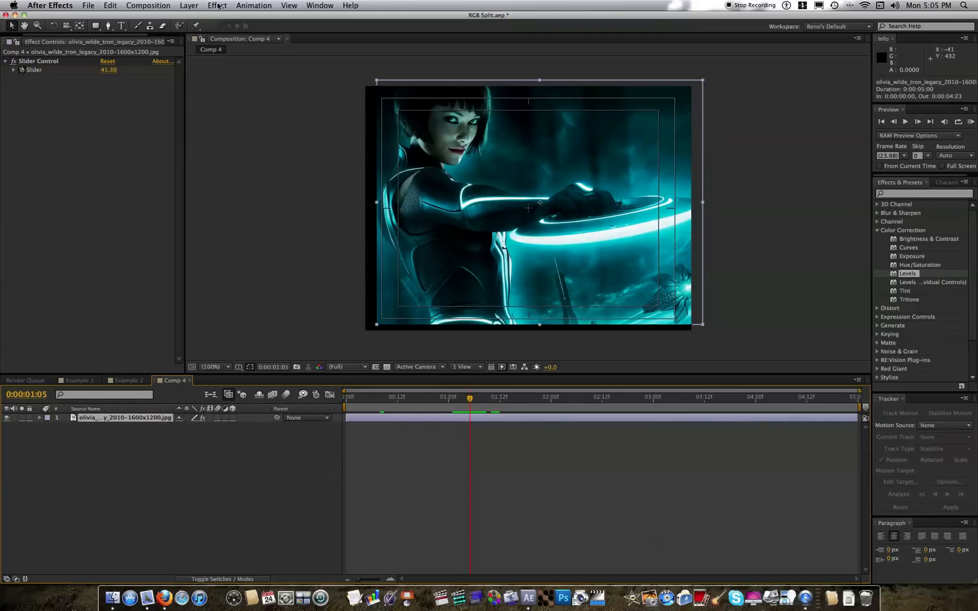
pyautogui.click(216, 6)
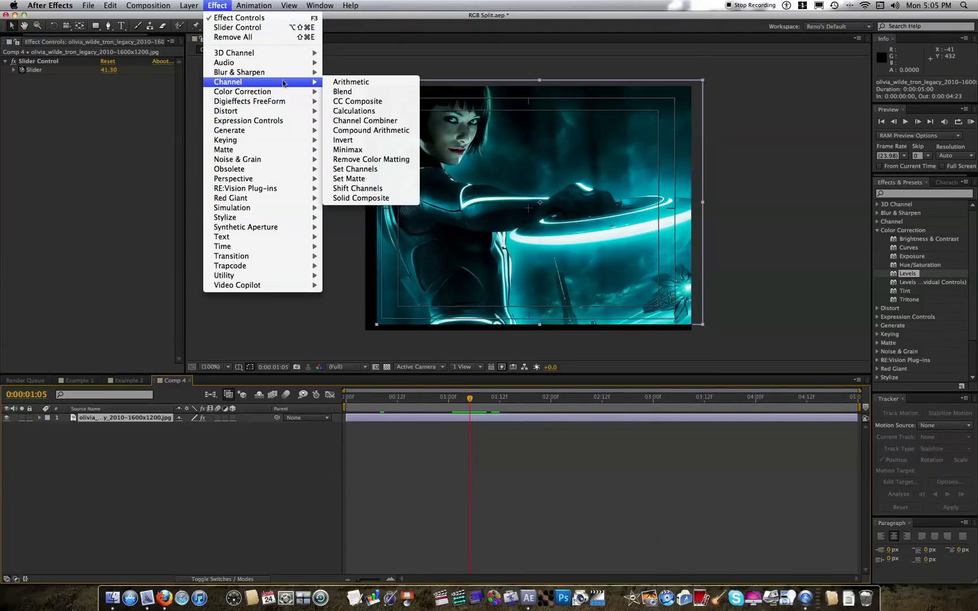
pyautogui.click(358, 187)
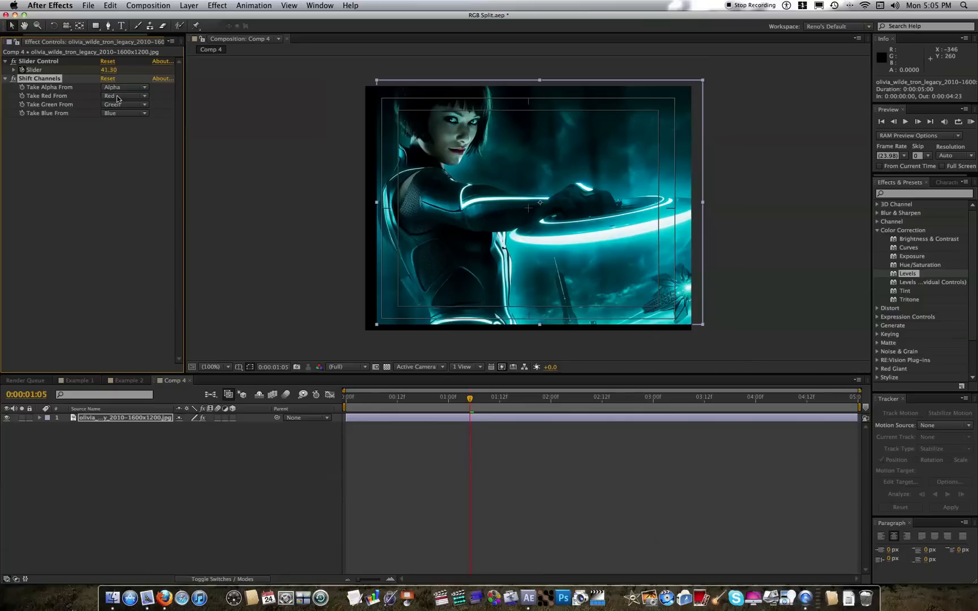
# Set Take Red, Green and Blue From to Full Off in Shift Channels.
pyautogui.click(124, 96)
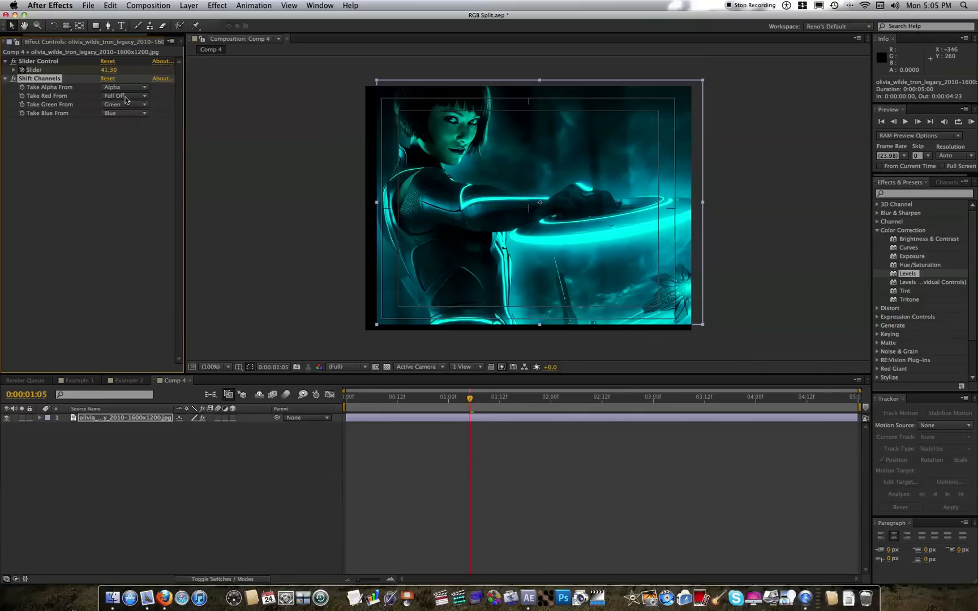
pyautogui.click(123, 104)
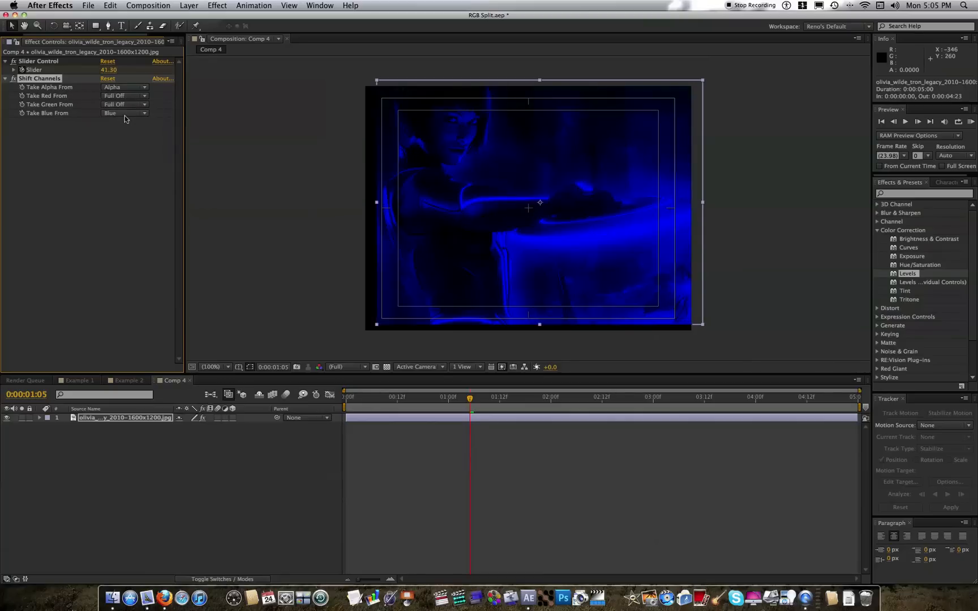
pyautogui.click(124, 113)
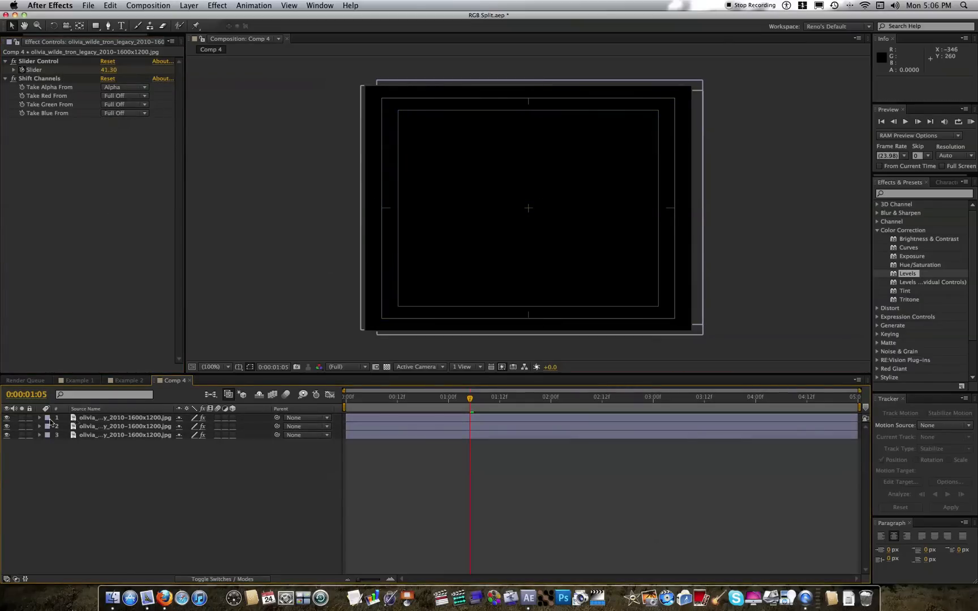
# Label the duplicated layers Red, Green and Blue via the label swatch menu.
pyautogui.click(49, 426)
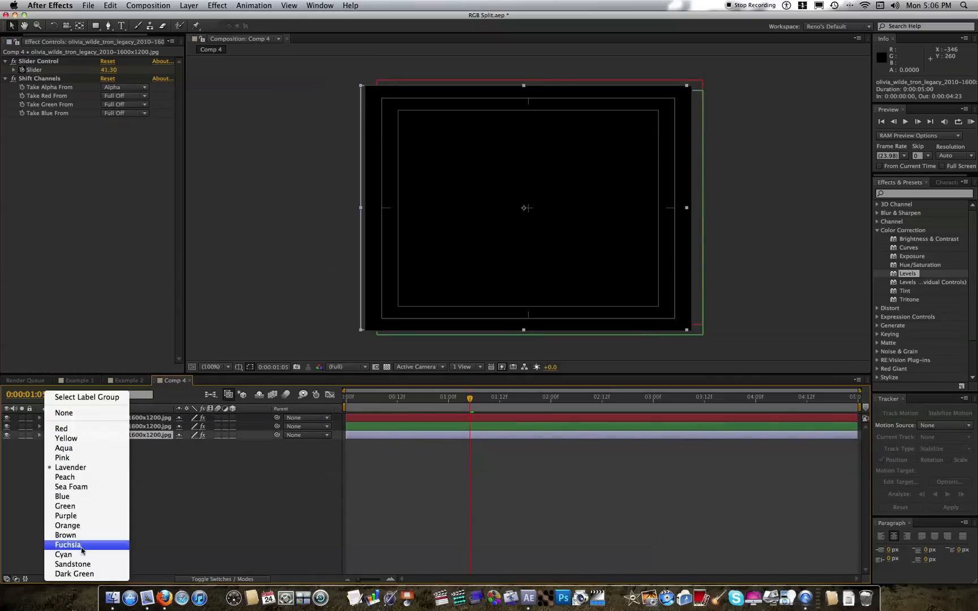
pyautogui.click(70, 545)
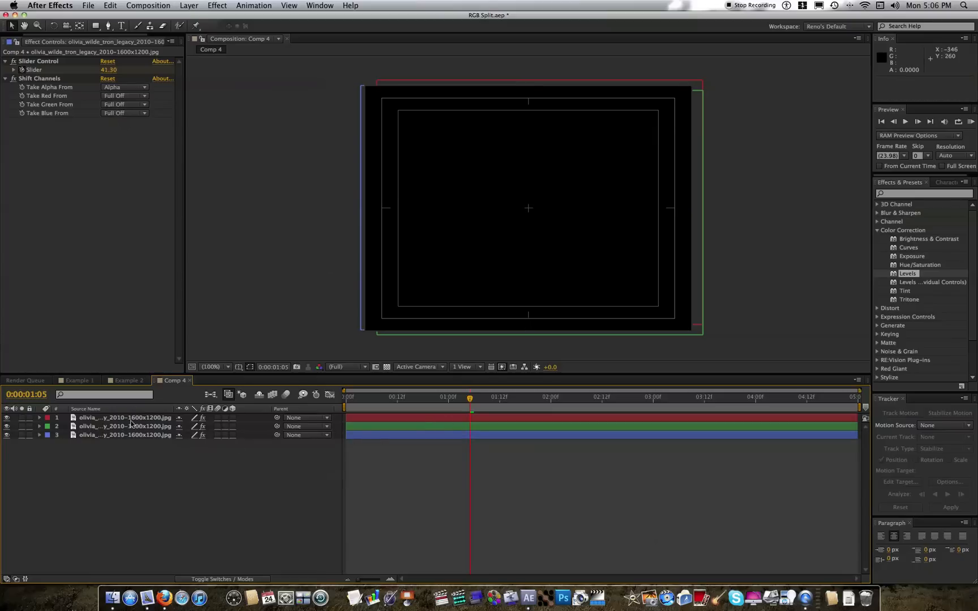
pyautogui.click(125, 435)
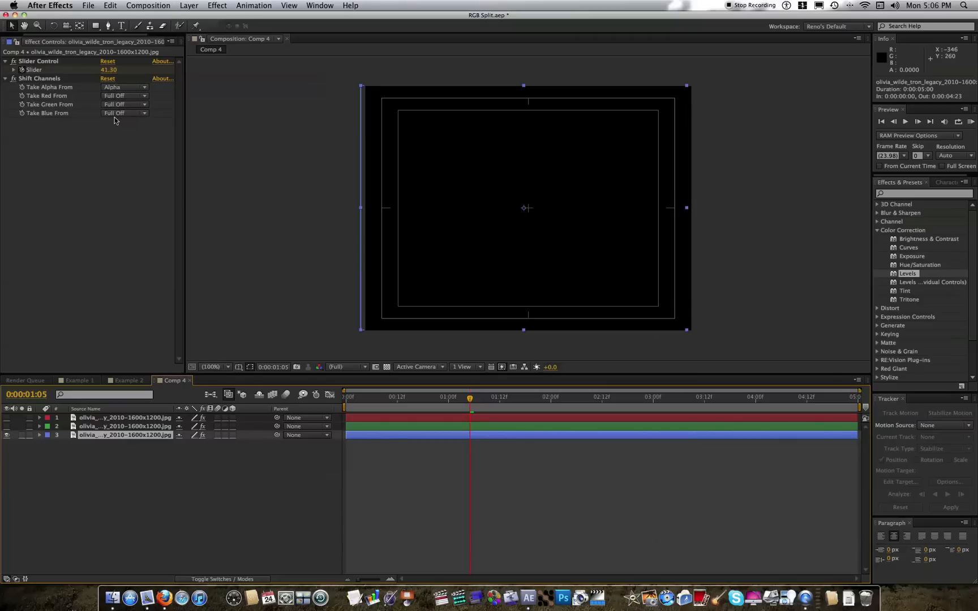
# Set each layer's Shift Channels to take only its own channel: Blue, Green, Red.
pyautogui.click(124, 113)
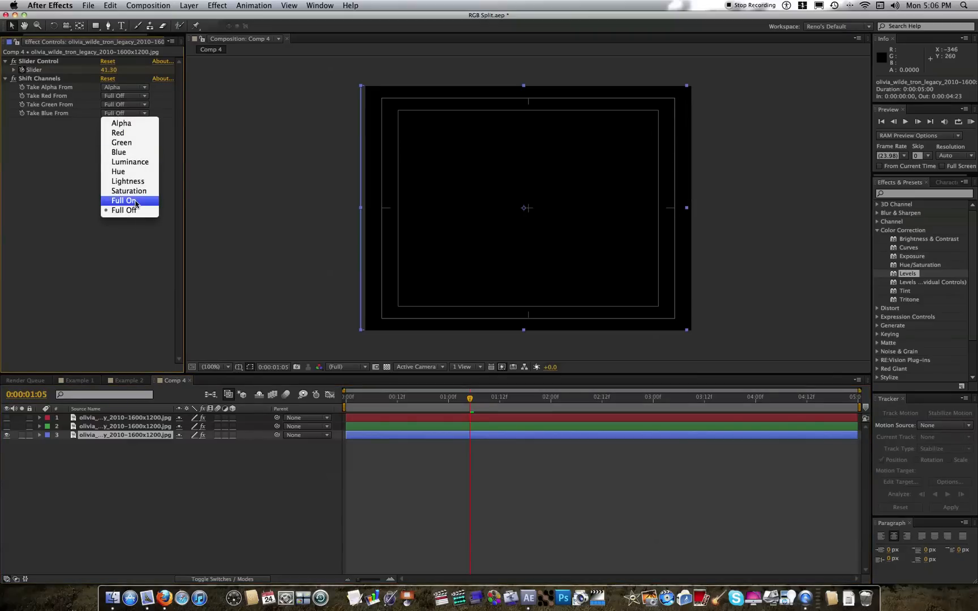
pyautogui.click(119, 152)
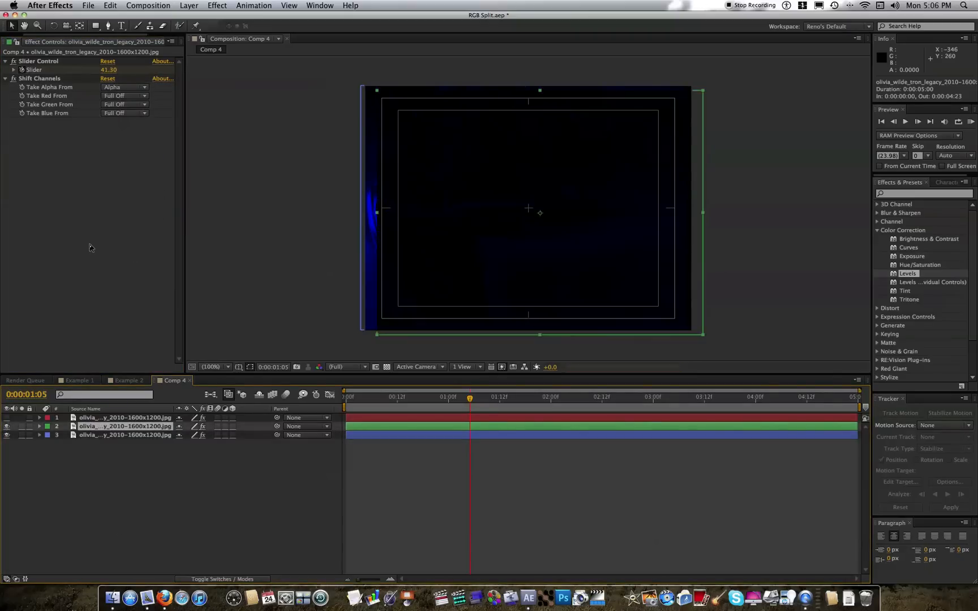
pyautogui.click(125, 113)
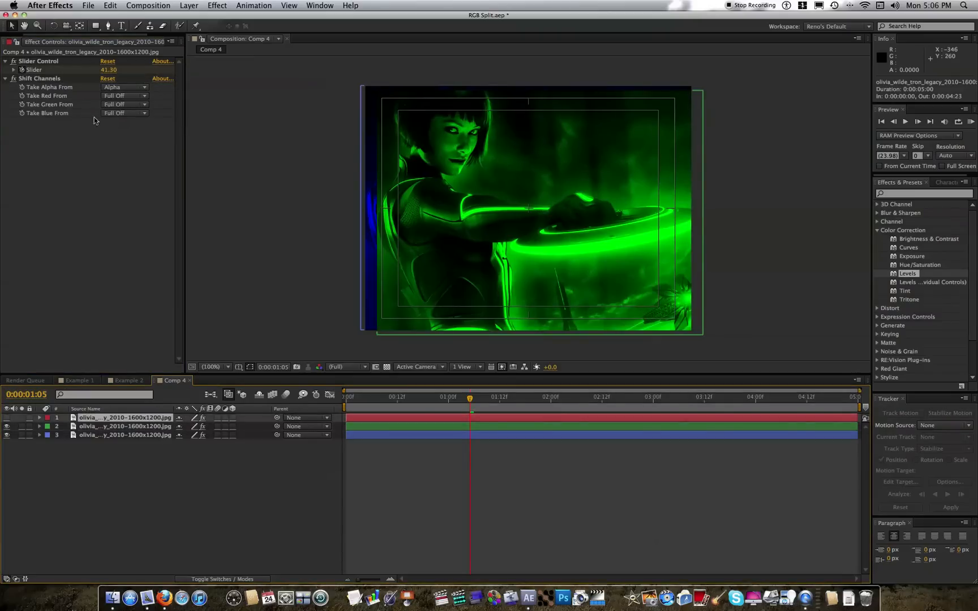
pyautogui.click(124, 96)
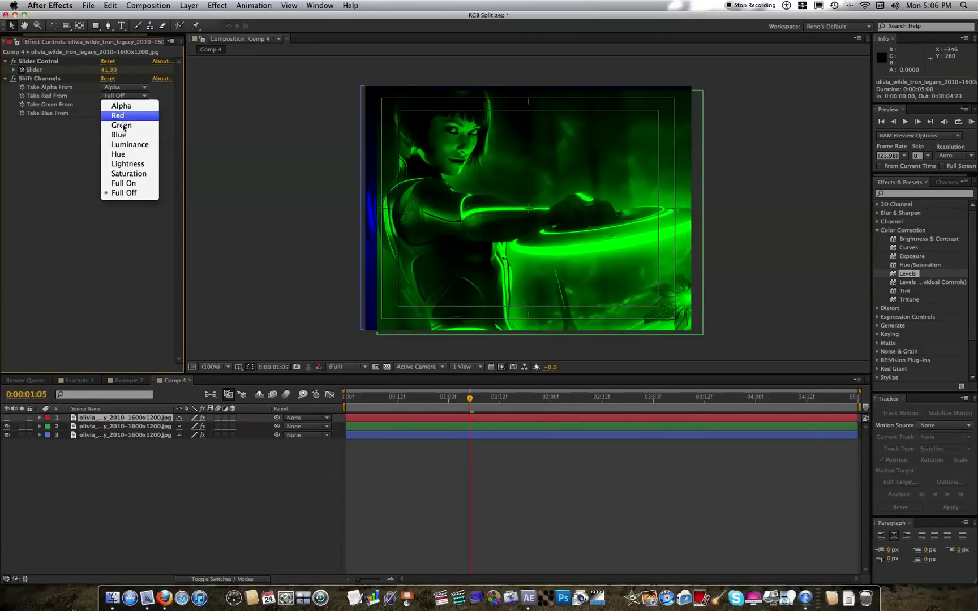
pyautogui.click(117, 116)
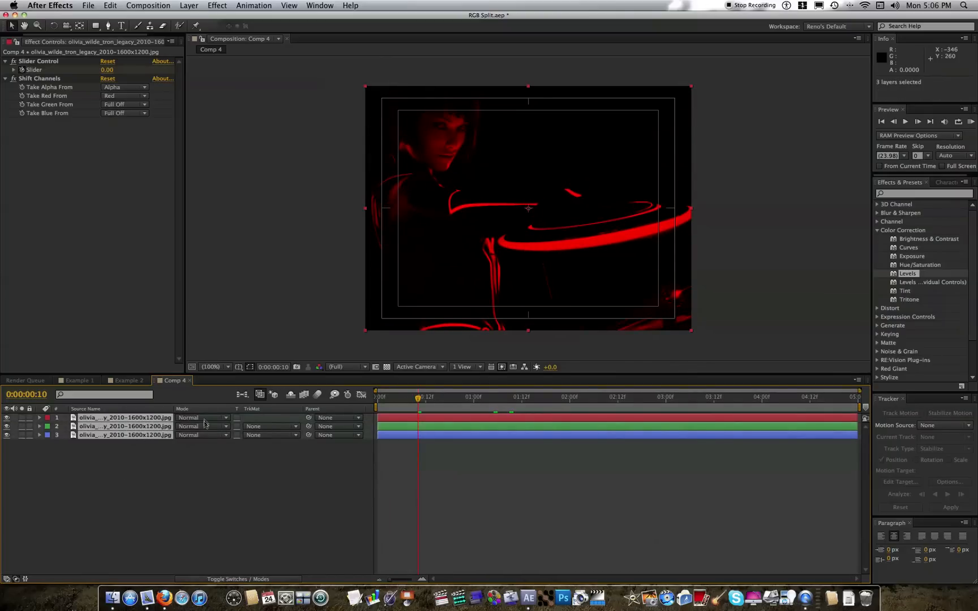
# Set all three channel layers to Add blending and scrub to preview the red jitter.
pyautogui.click(202, 417)
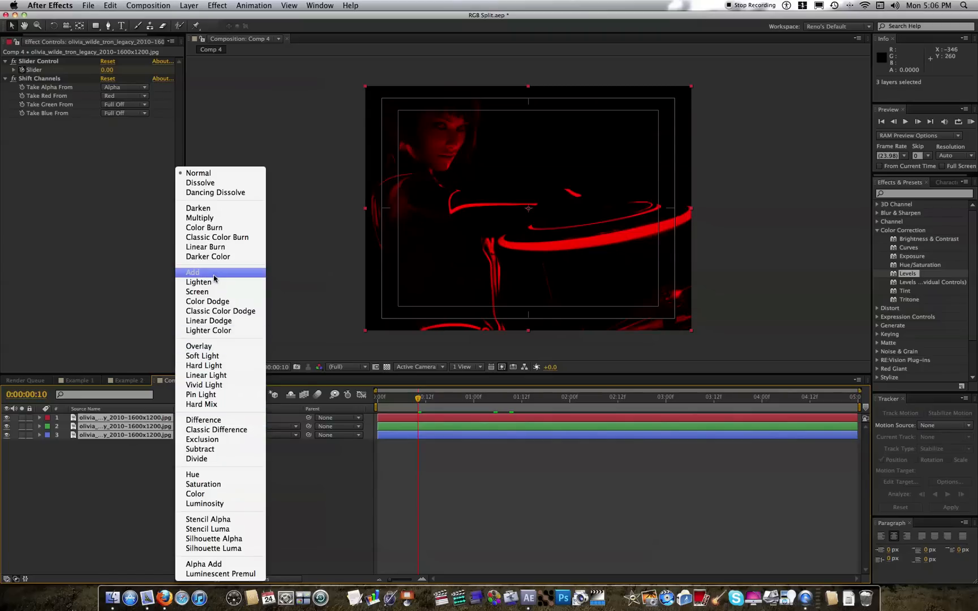
pyautogui.click(192, 272)
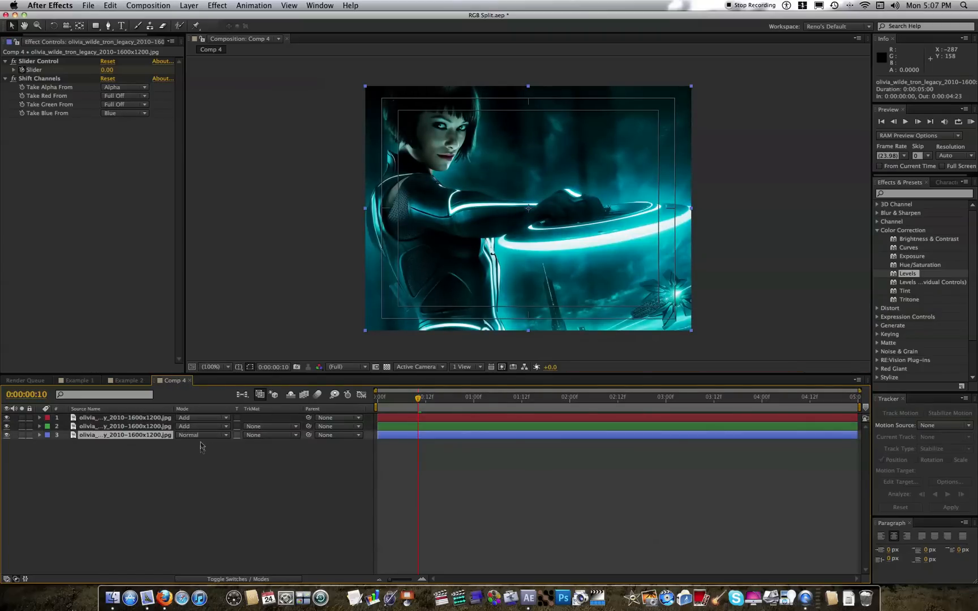
pyautogui.click(202, 418)
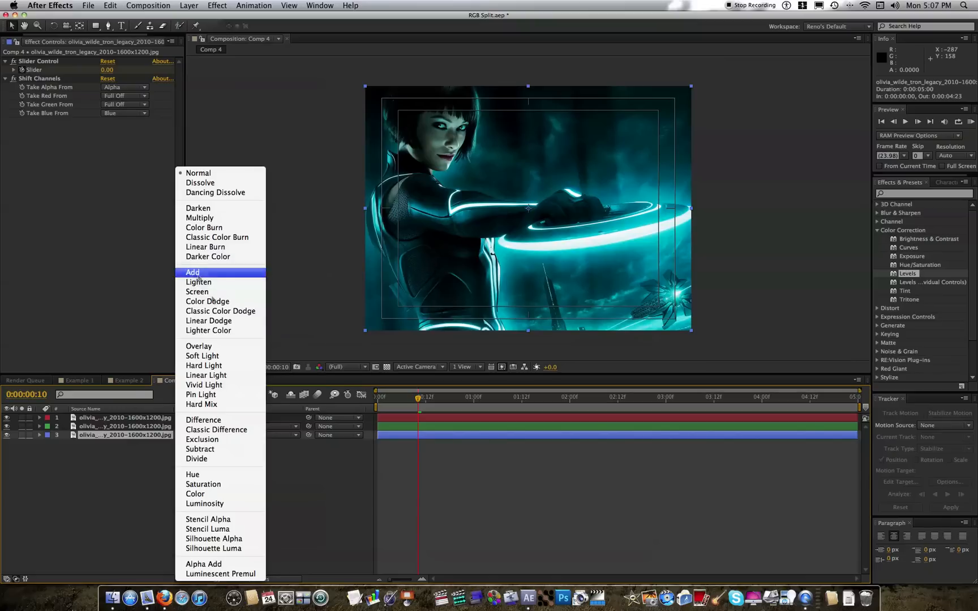
pyautogui.click(192, 273)
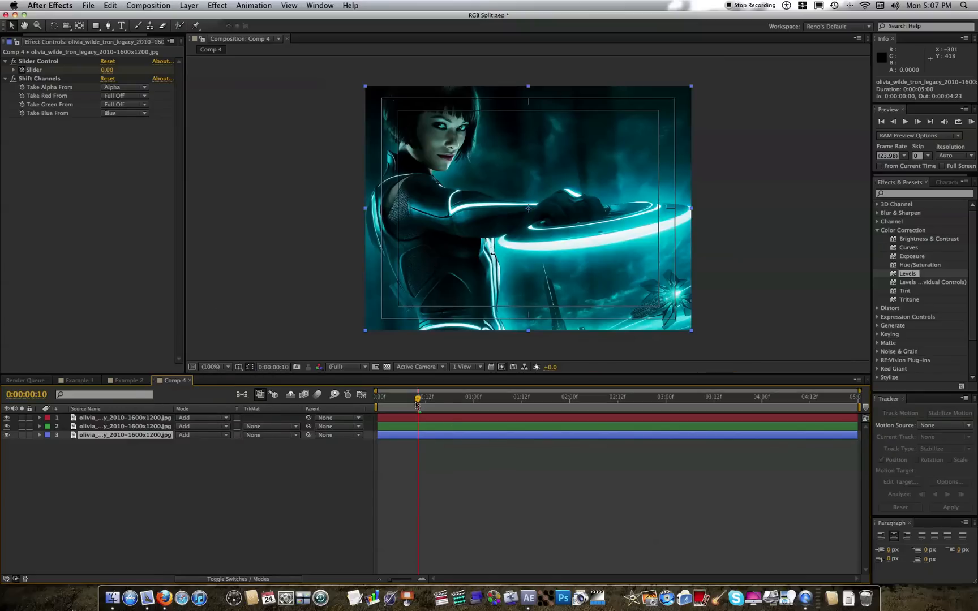
pyautogui.moveTo(417, 401)
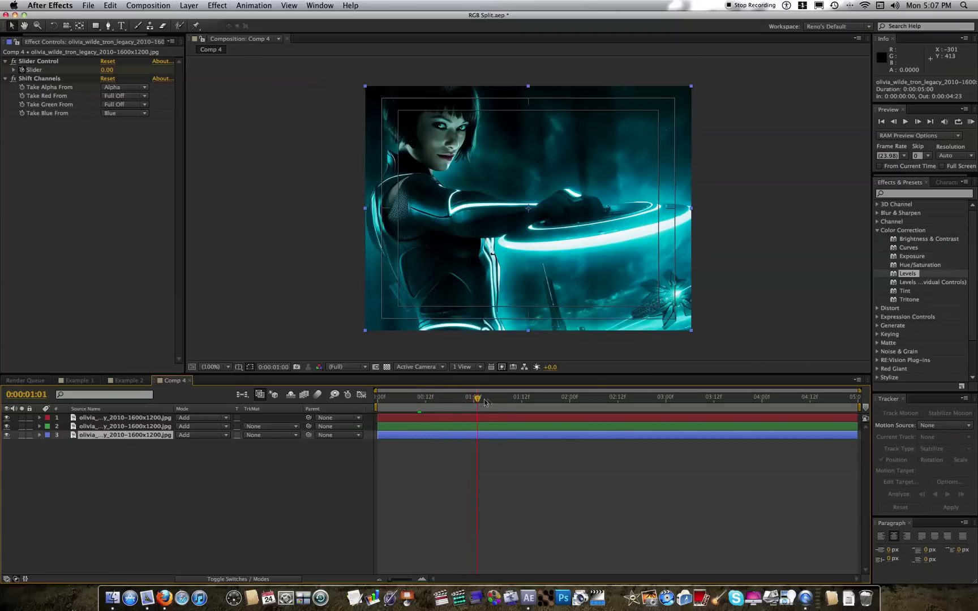
pyautogui.moveTo(478, 397); pyautogui.dragTo(498, 397)
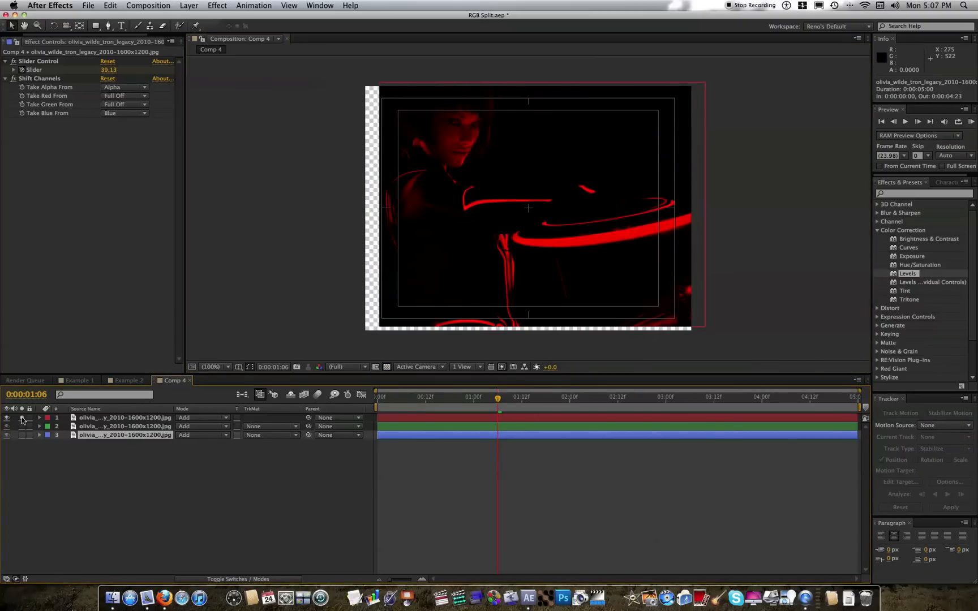
# Apply Effect > Stylize > Motion Tile to the red channel layer.
pyautogui.click(124, 96)
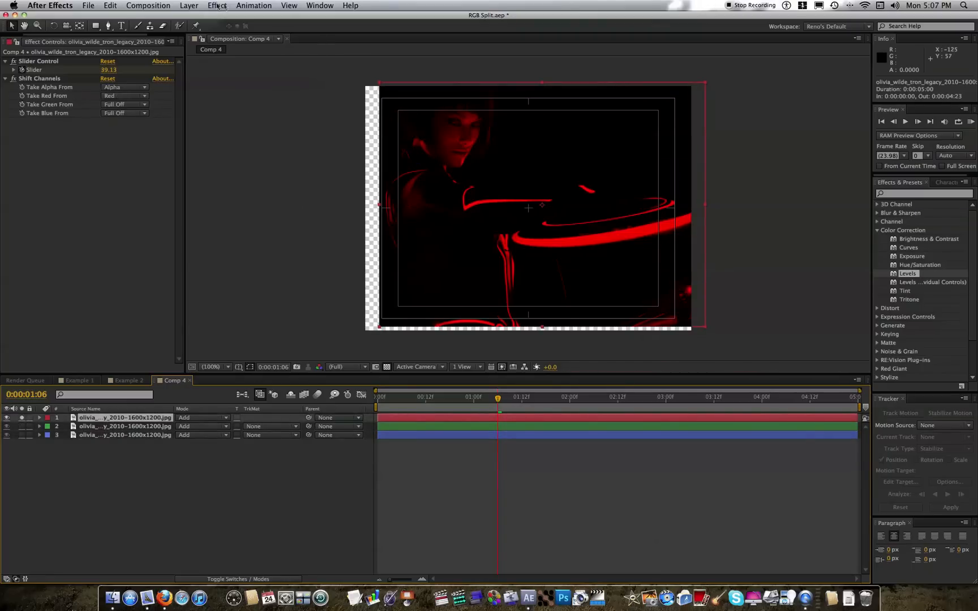
pyautogui.click(216, 5)
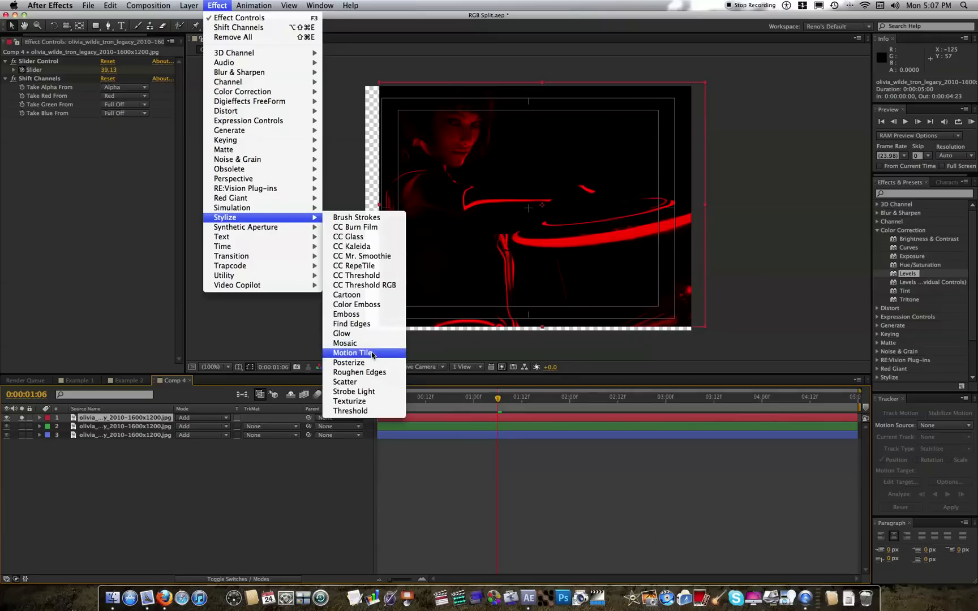
pyautogui.click(353, 353)
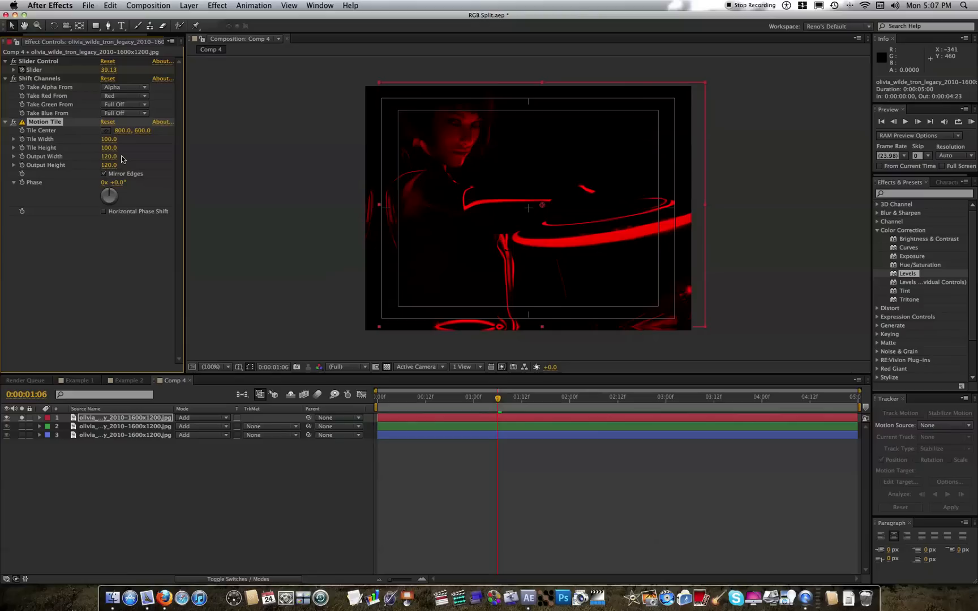
pyautogui.moveTo(262, 363)
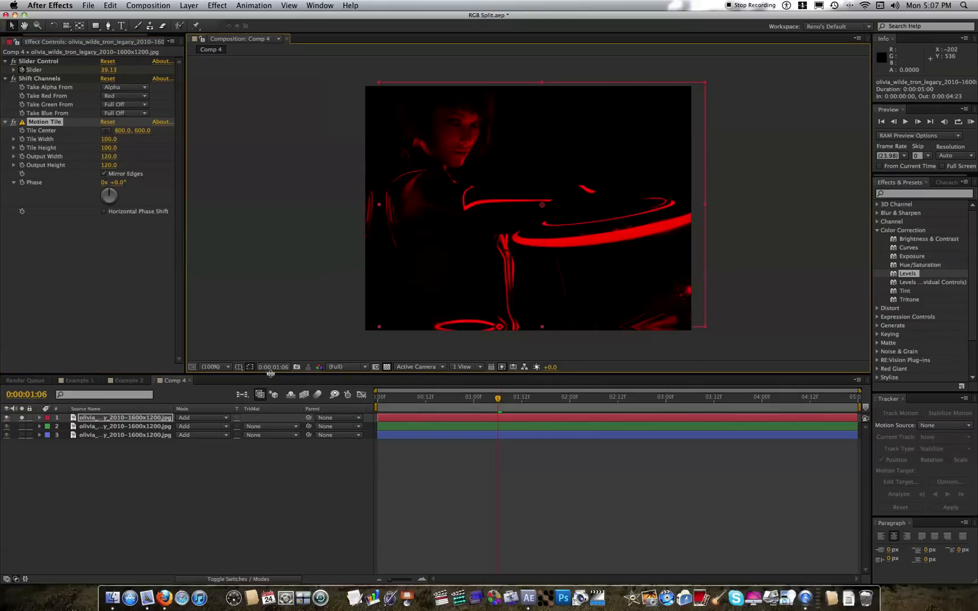
pyautogui.moveTo(498, 398)
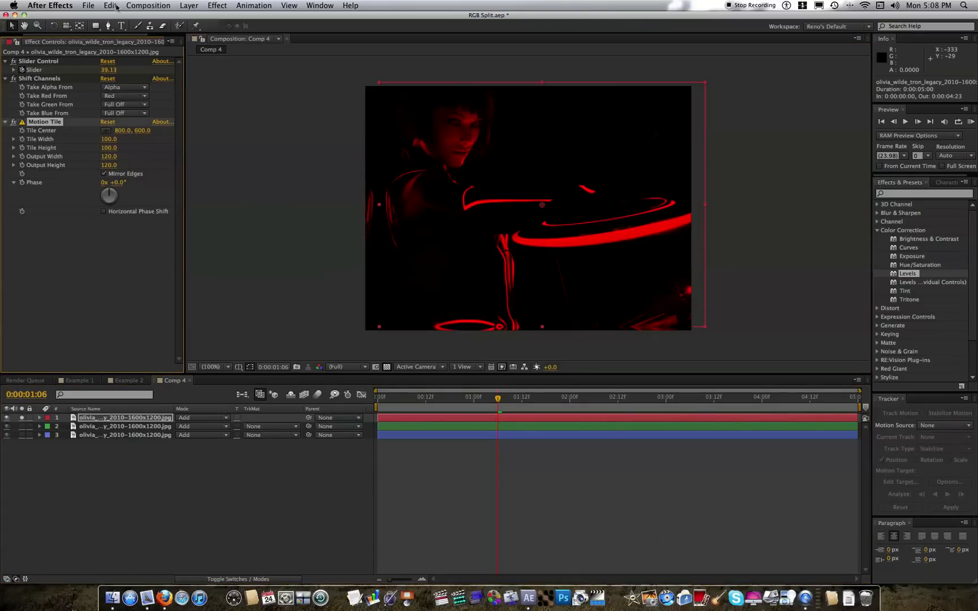
# Copy Motion Tile onto the green and blue layers and scrub near one second to preview the glitch.
pyautogui.click(107, 5)
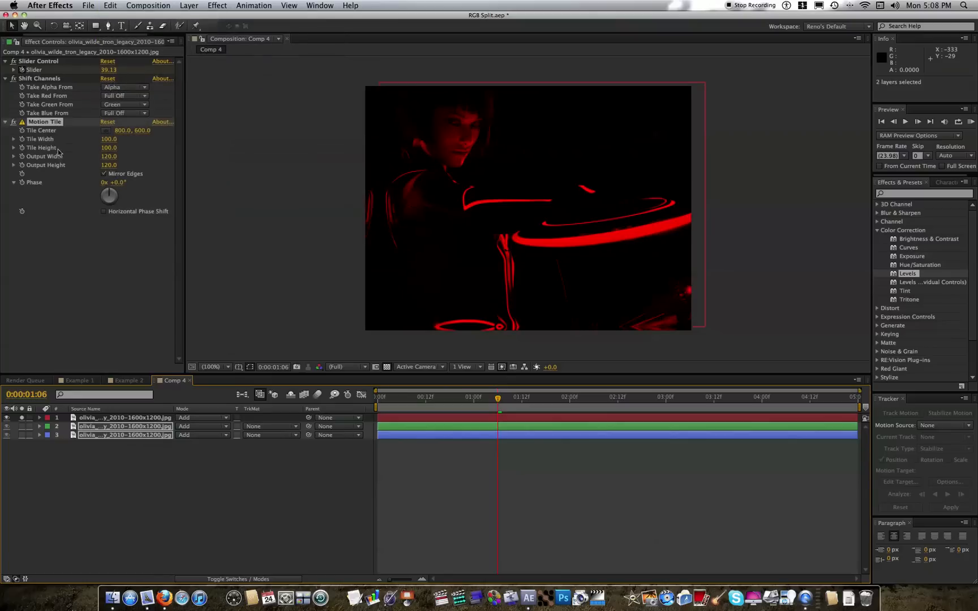
pyautogui.click(212, 448)
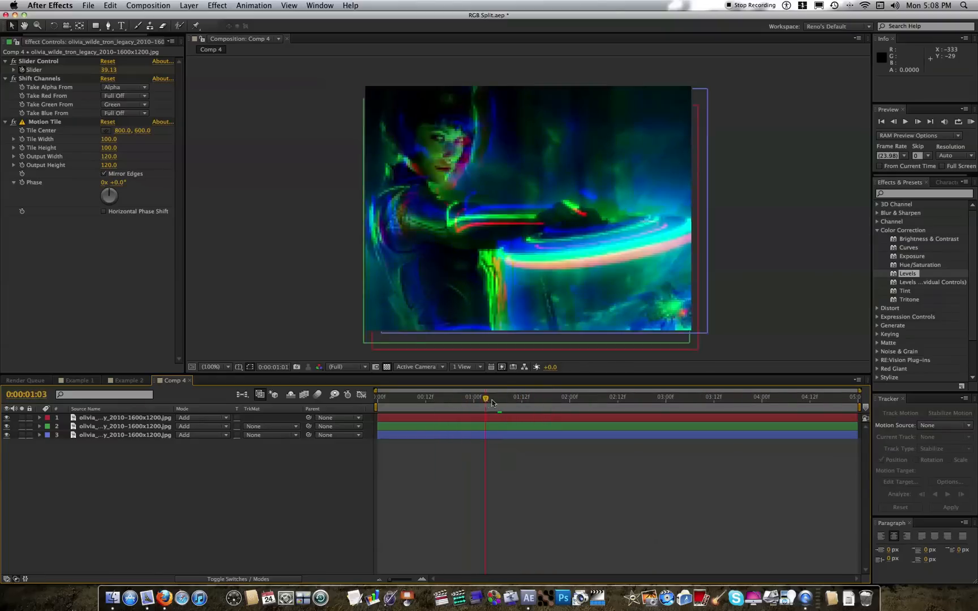
pyautogui.moveTo(485, 397); pyautogui.dragTo(512, 397)
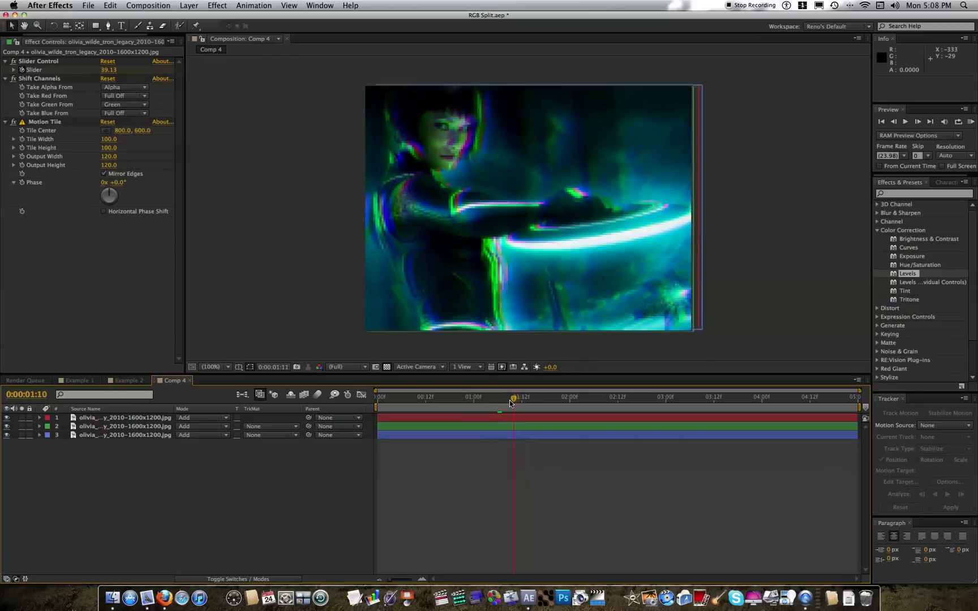